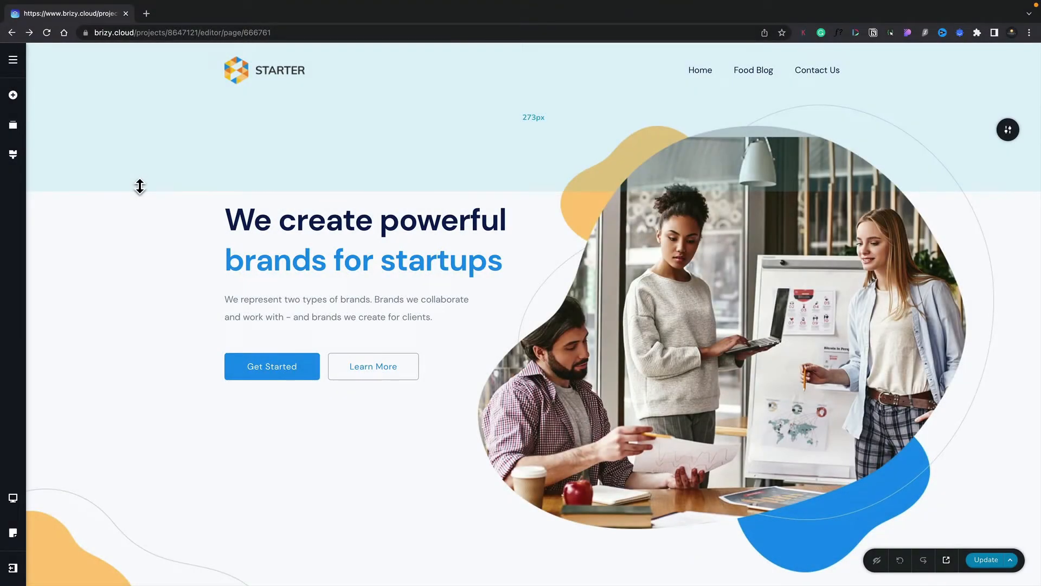
mouse_move(162, 174)
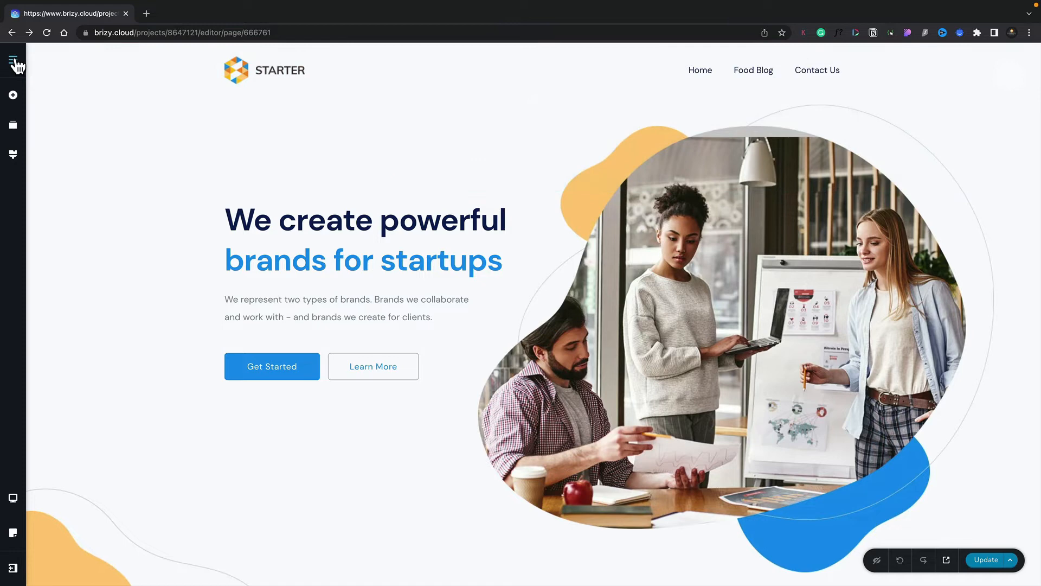
- Open Project Settings from the hamburger Assets panel, showing site title, description and favicon
left_click(13, 61)
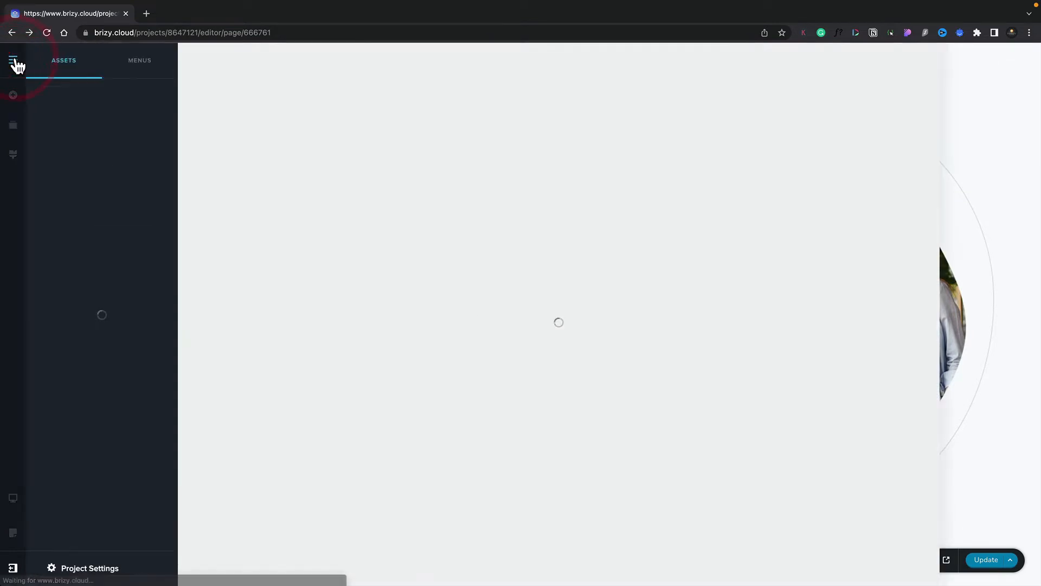
left_click(13, 60)
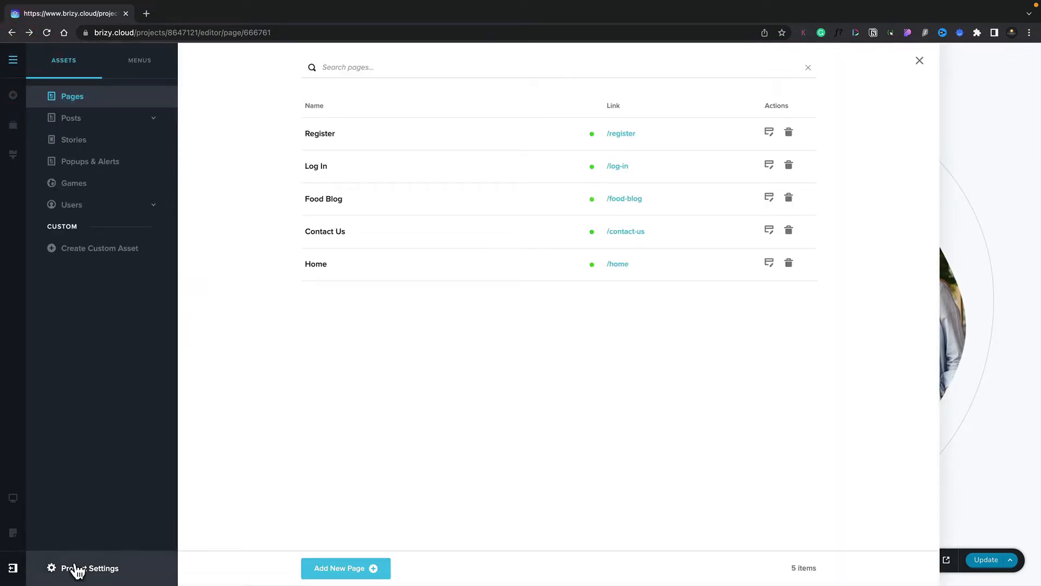
left_click(89, 568)
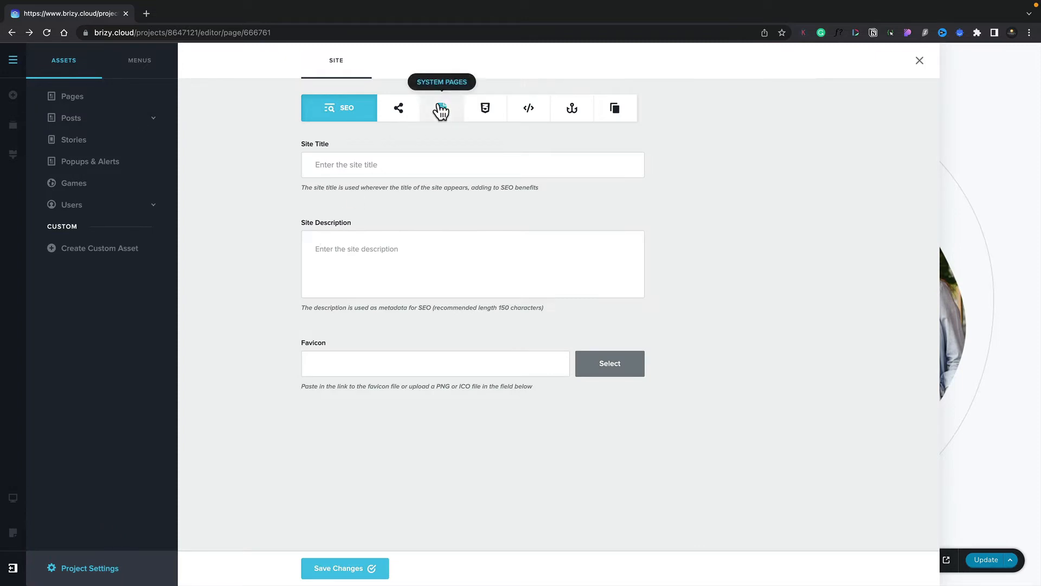
- Switch Project Settings to the System Pages tab listing Coming Soon through Reset password
left_click(442, 108)
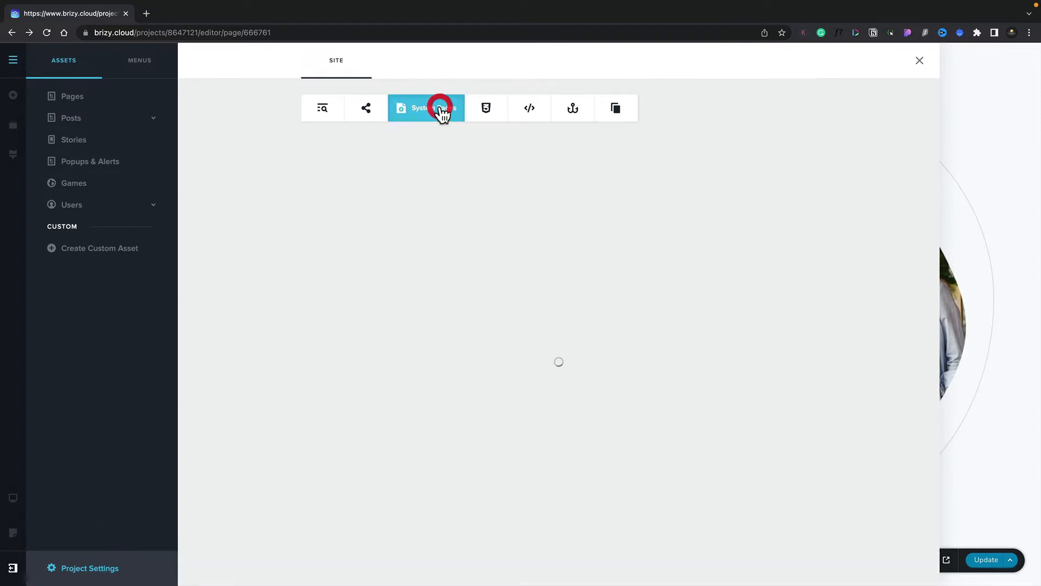
left_click(426, 108)
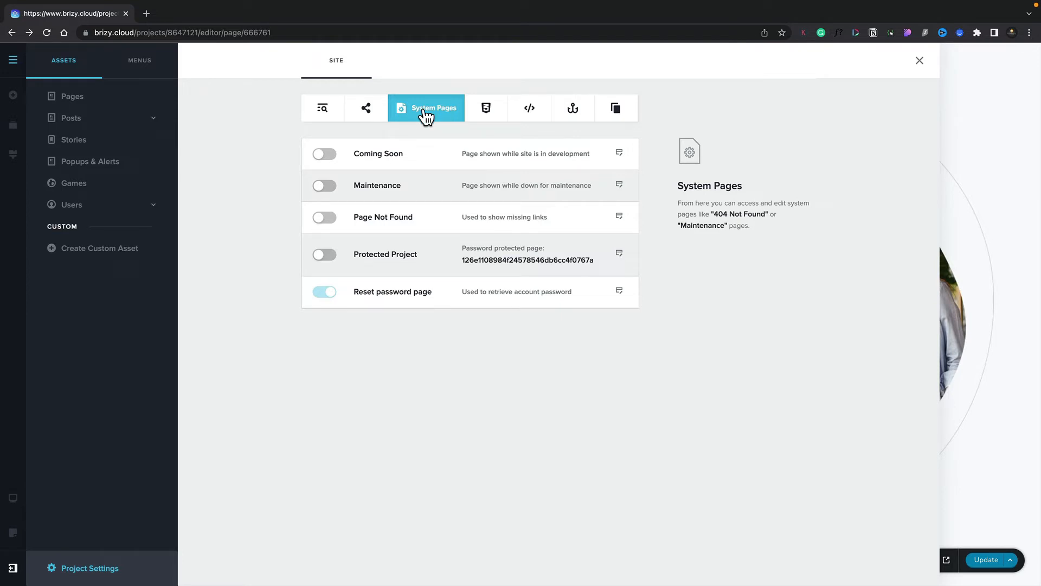
mouse_move(372, 141)
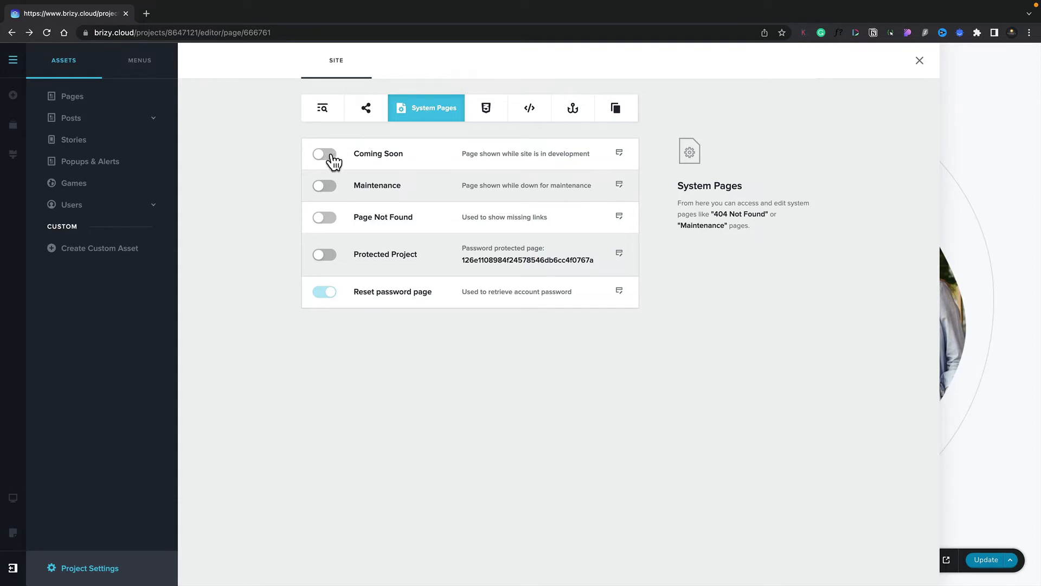
left_click(325, 153)
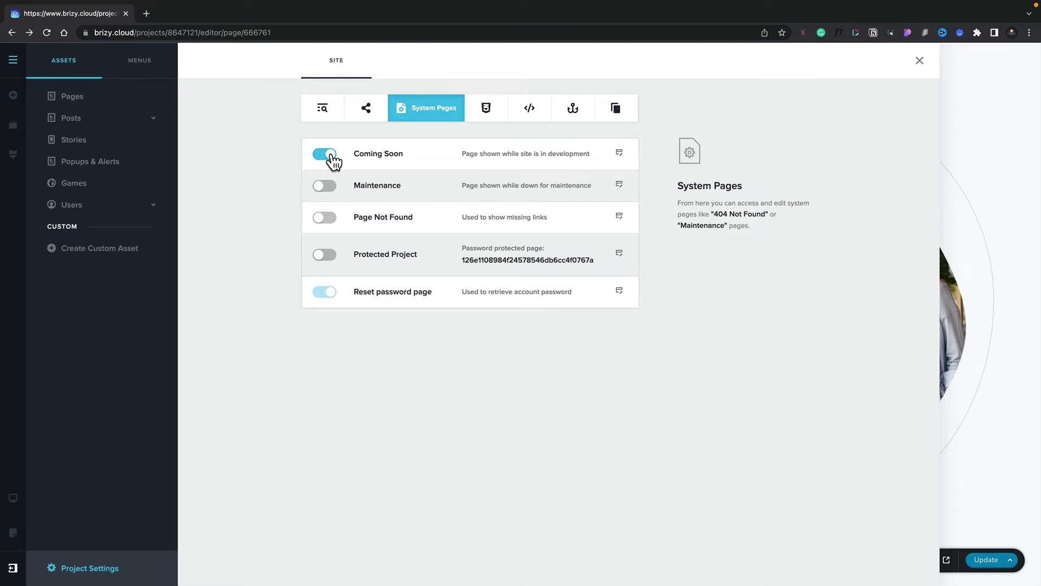
left_click(324, 153)
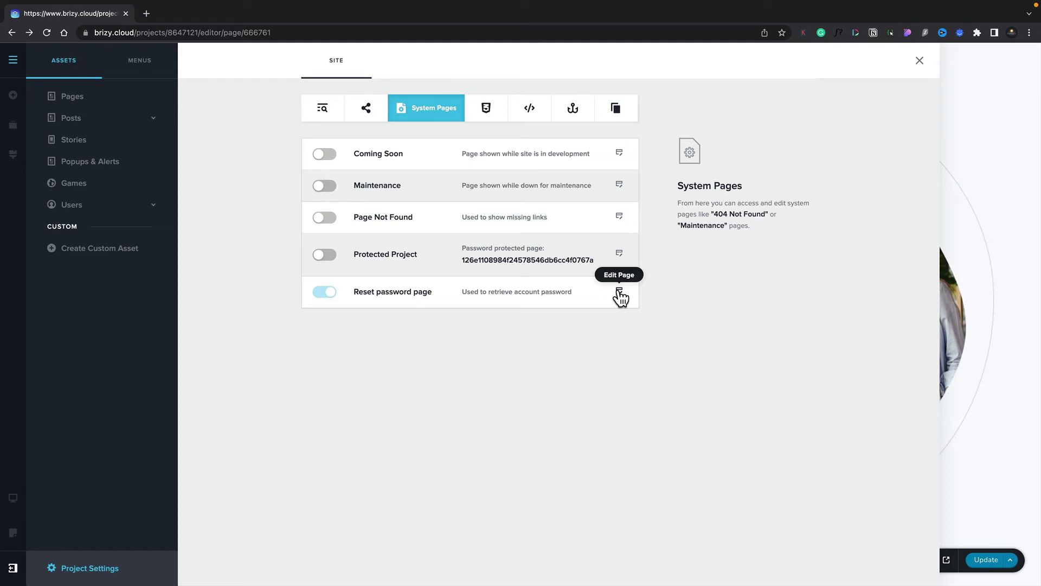
- Edit the Reset password page row to open it in the editor
left_click(618, 295)
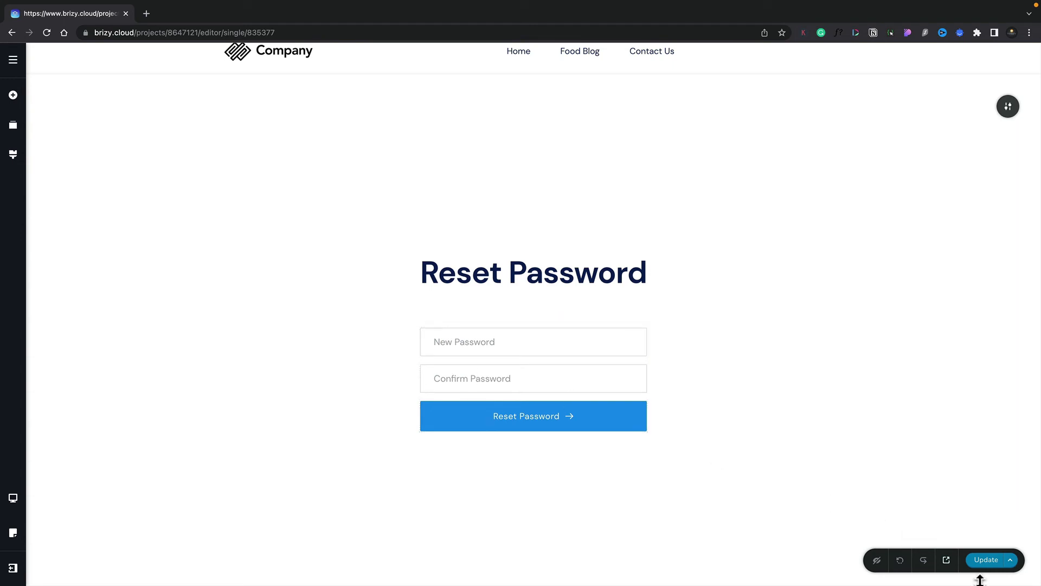
mouse_move(762, 538)
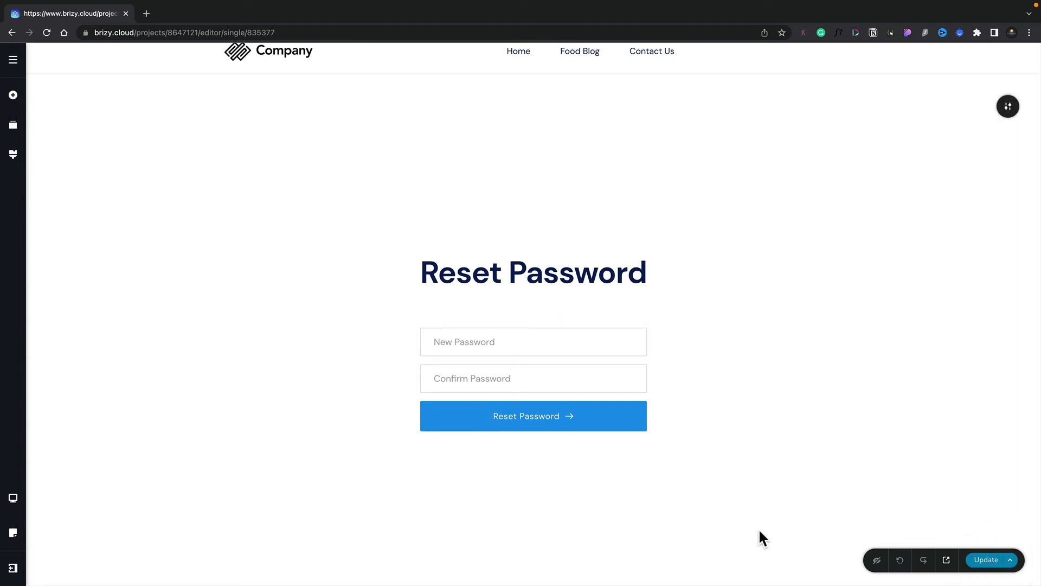